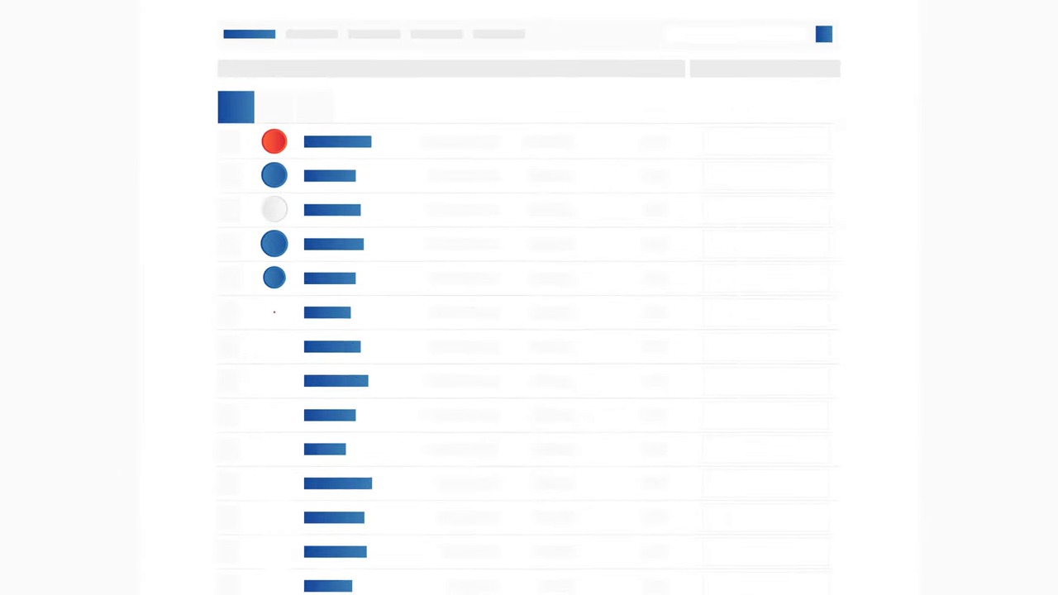
scroll("down", 3)
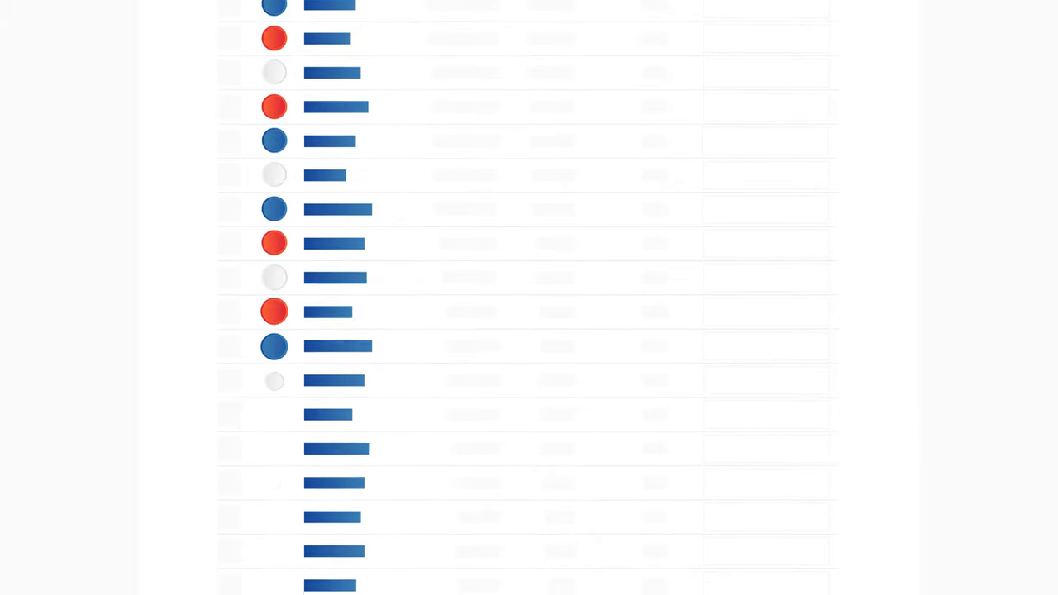